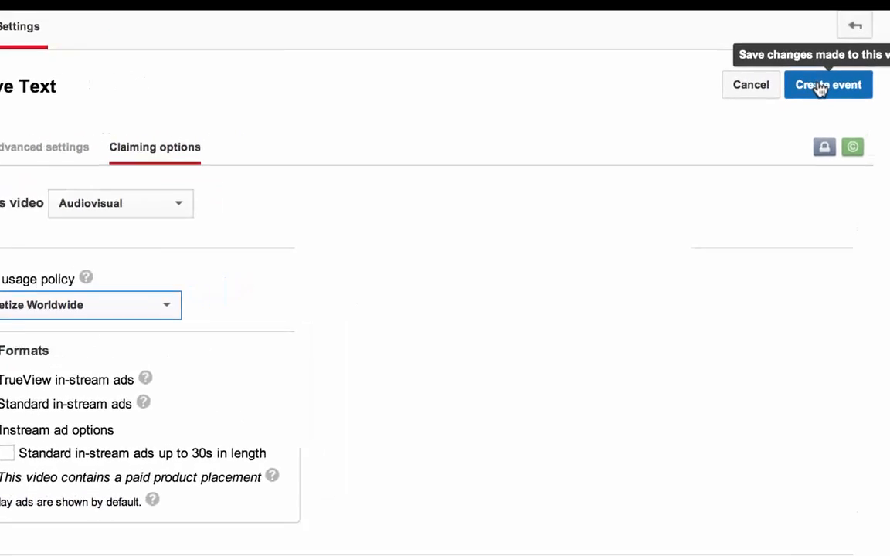
Create the 'Descriptive Title' event and view its main camera ingestion settings.
click(827, 85)
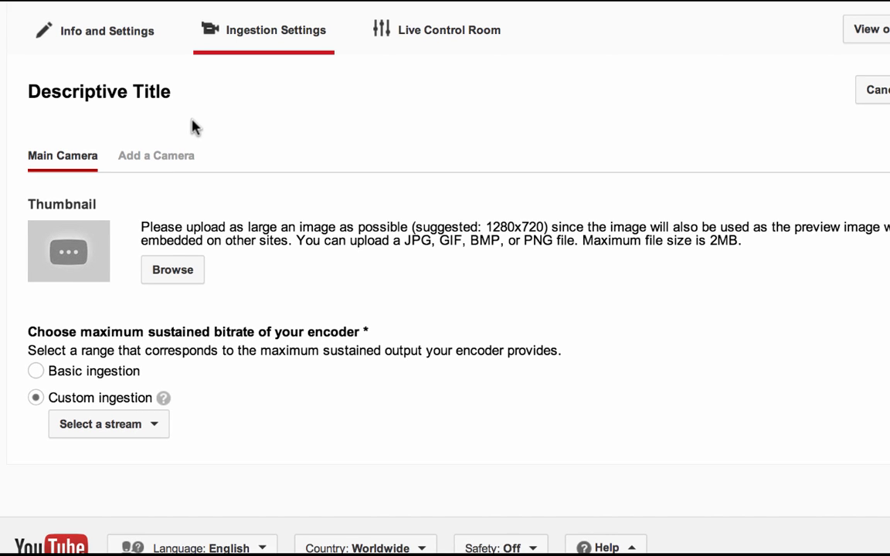
mouse_move(139, 226)
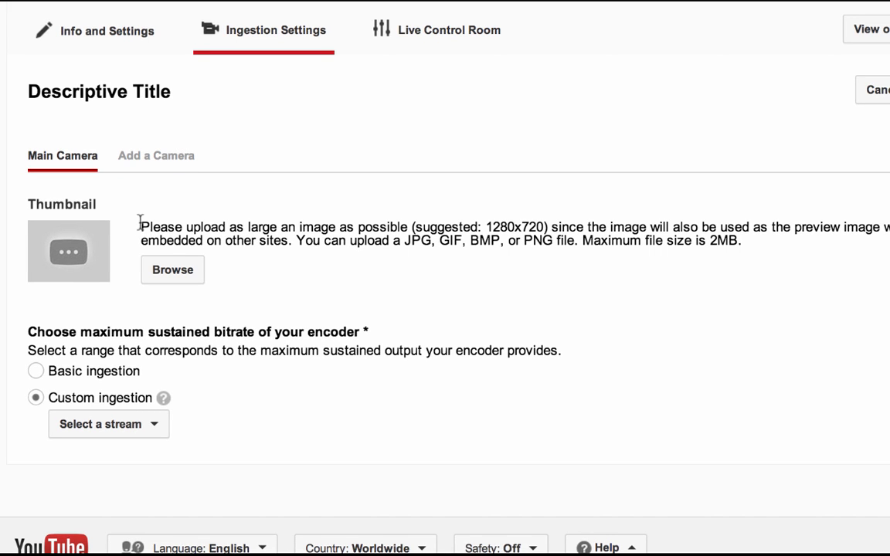
drag(140, 226, 603, 246)
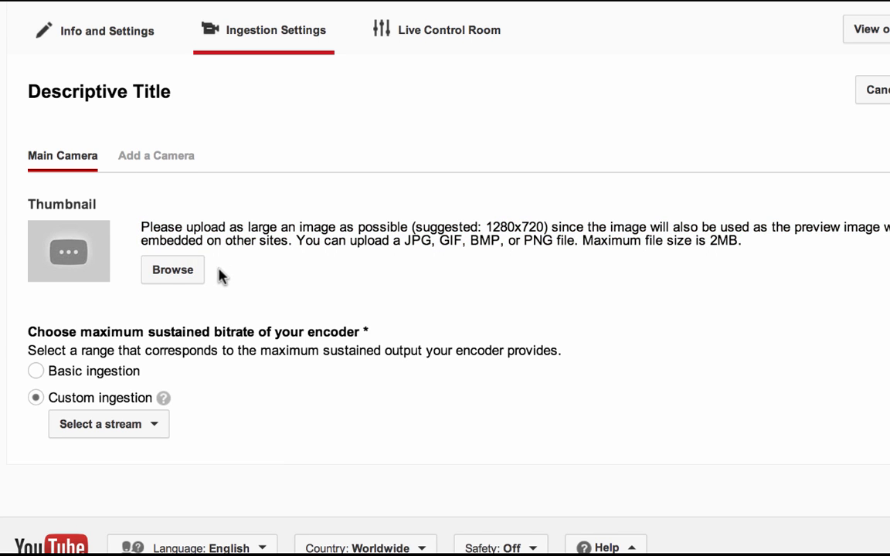
Upload CustomThumb.jpg from the Desktop as the event's purple thumbnail.
click(172, 269)
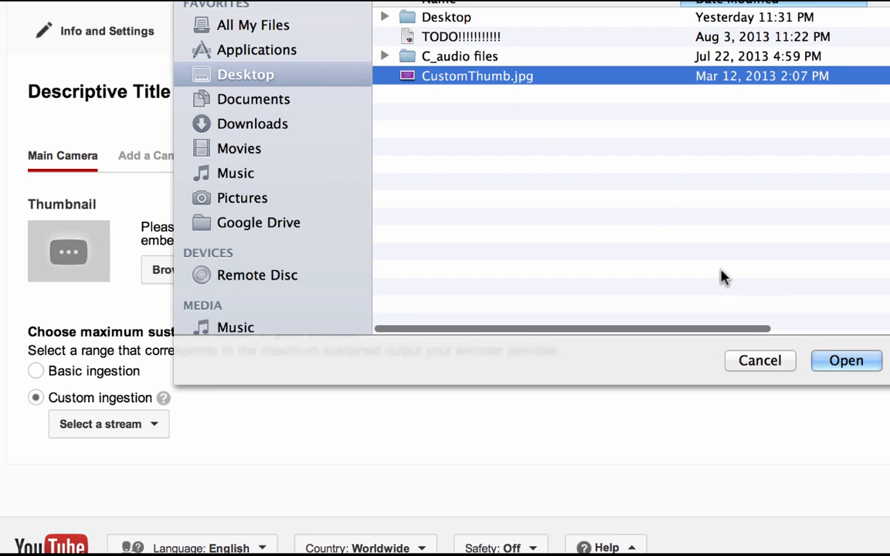
click(847, 360)
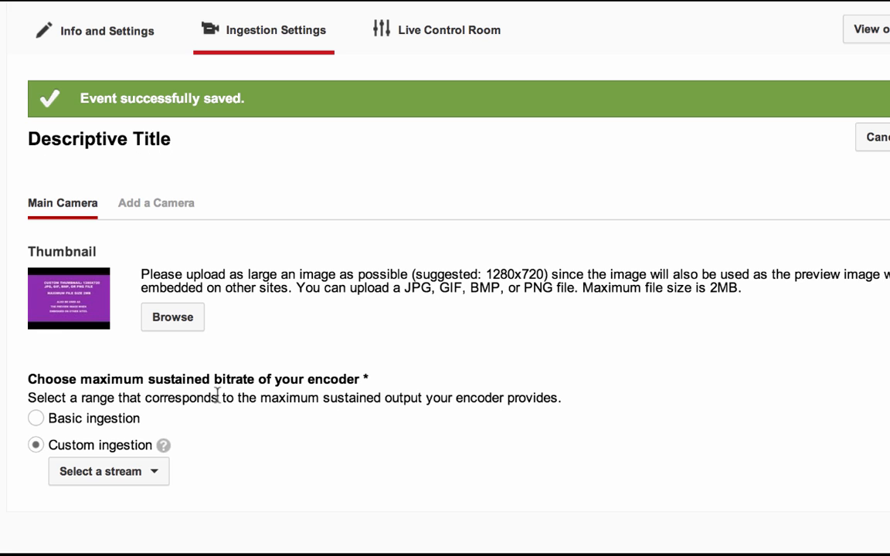
Choose Basic ingestion and bring up the encoder bitrate help page.
click(35, 419)
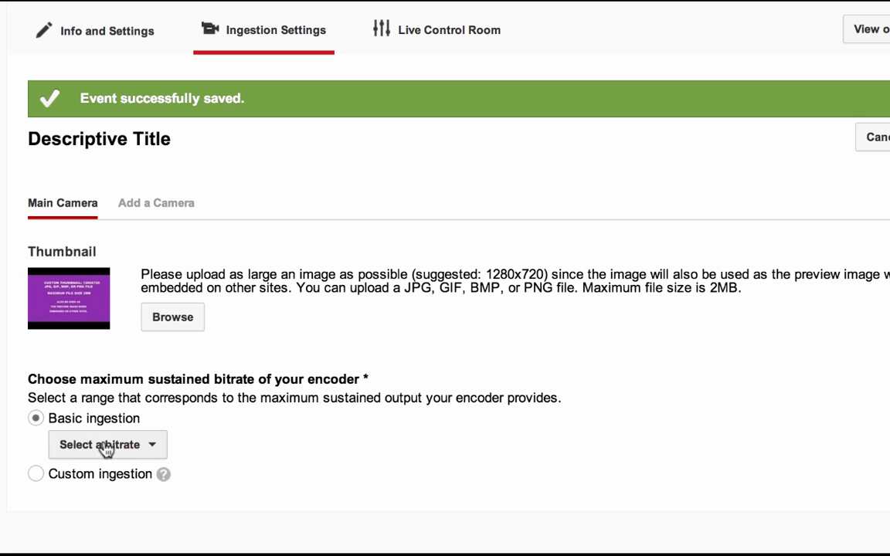
click(107, 445)
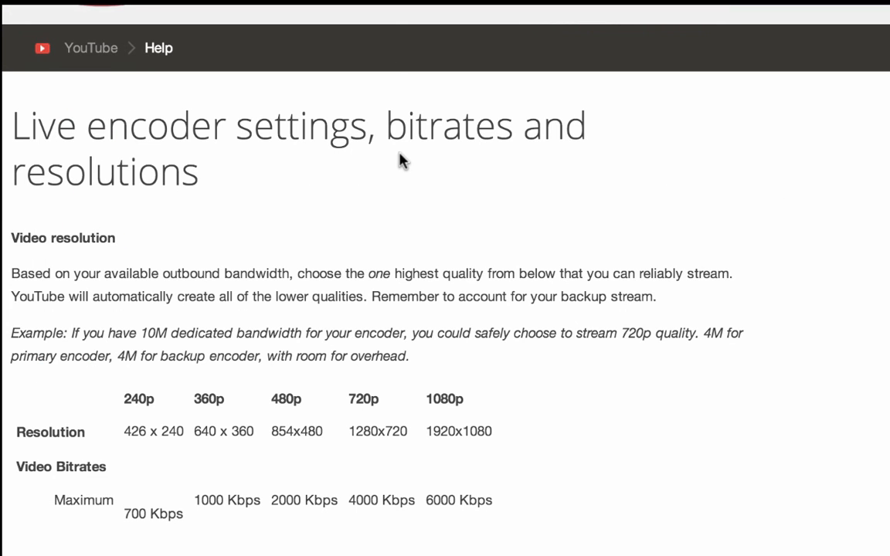
Scroll the help article to the maximum, recommended and minimum bitrate table.
scroll(down, 3)
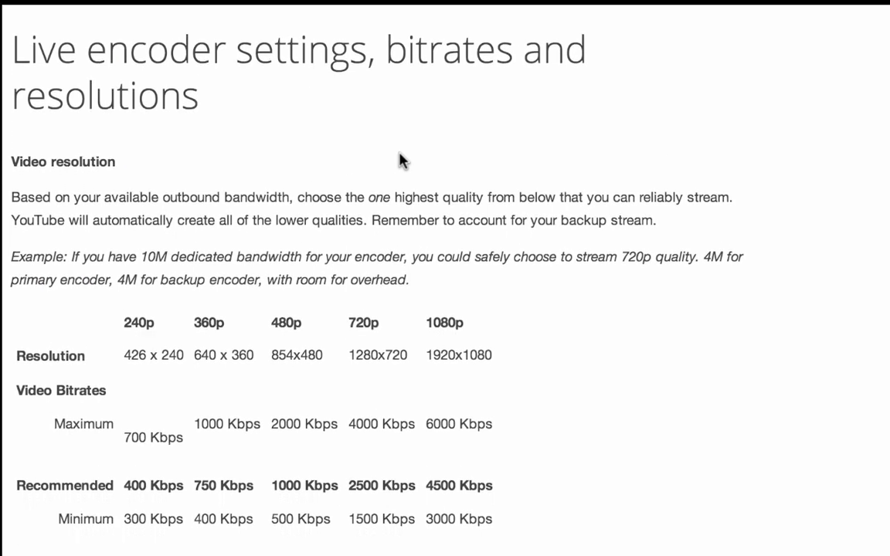
scroll(down, 3)
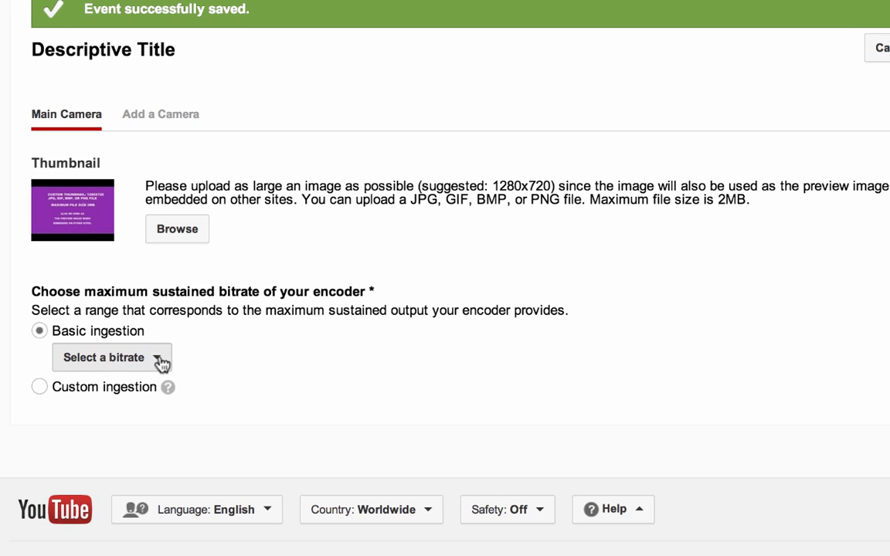
Review the basic bitrate ranges from 1080p down to 240p.
click(111, 358)
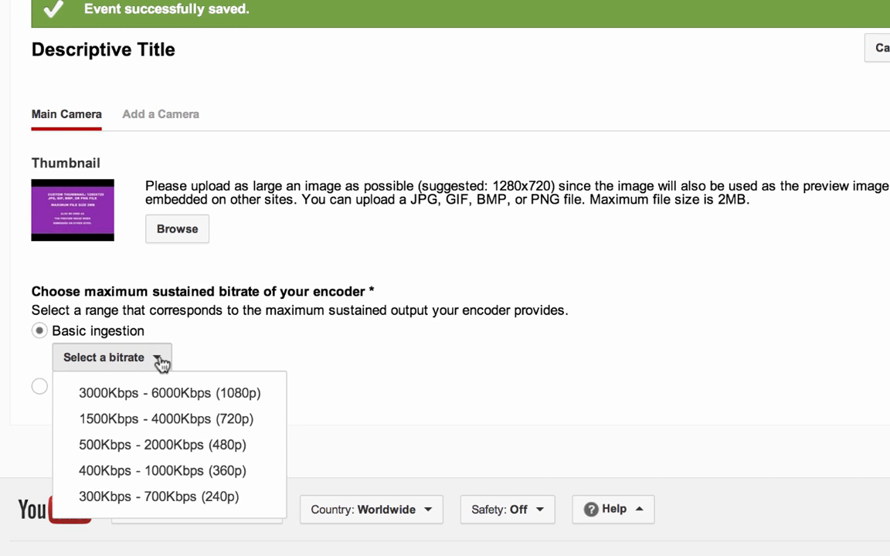
mouse_move(168, 392)
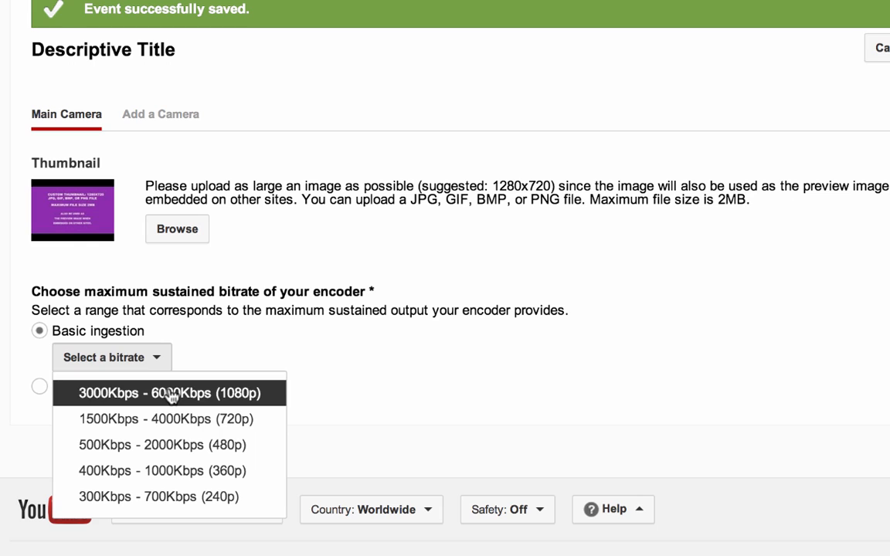
mouse_move(180, 456)
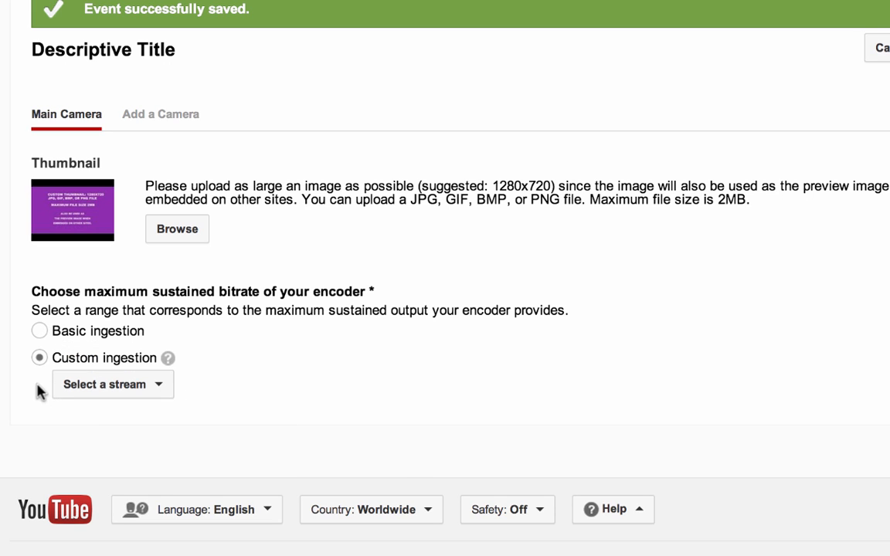
Create and save a stream named '360p today' at 400–1000 Kbps (360p).
click(112, 384)
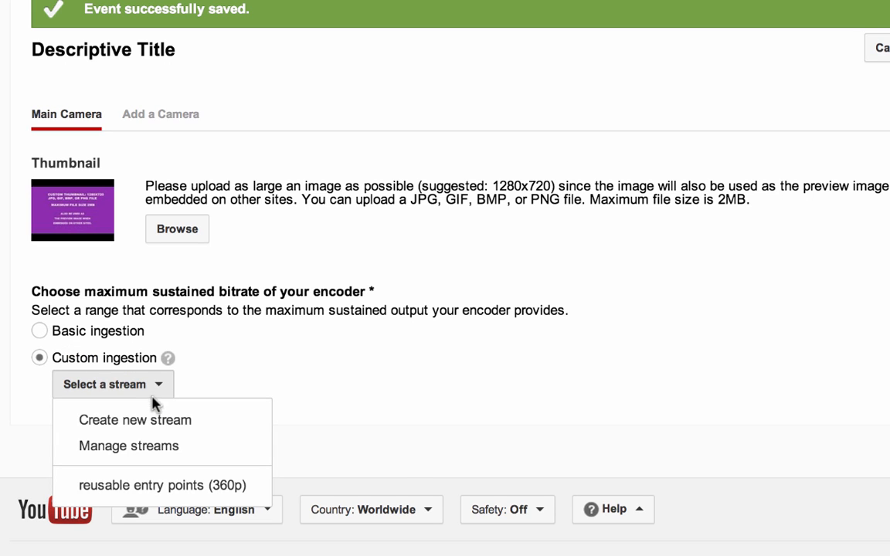
click(135, 420)
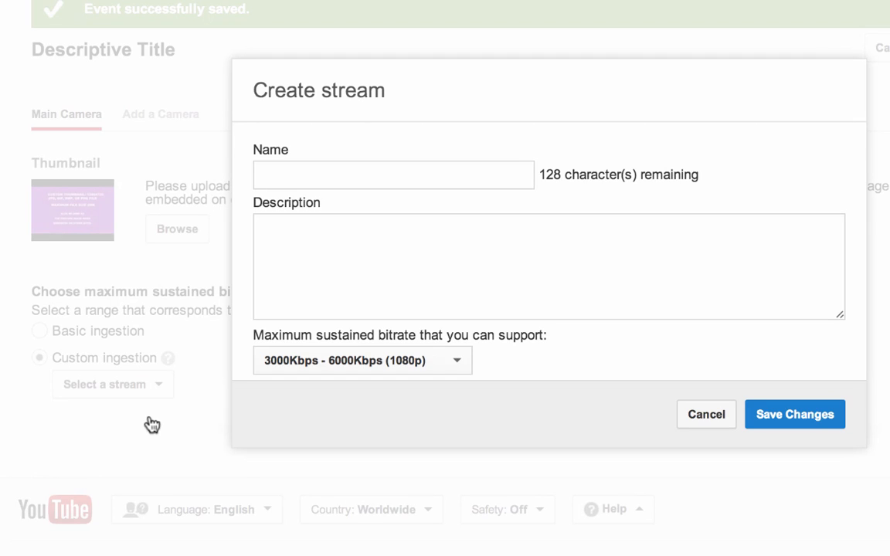
click(394, 174)
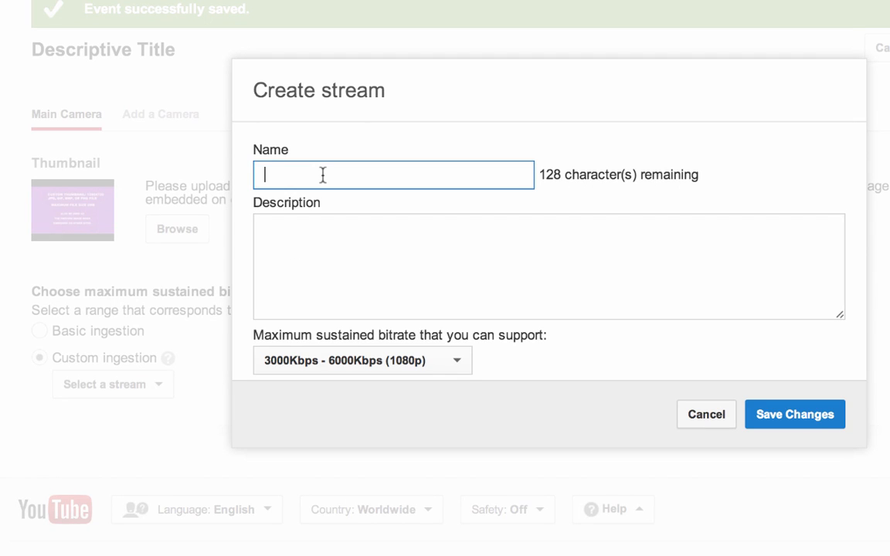
text(360p today)
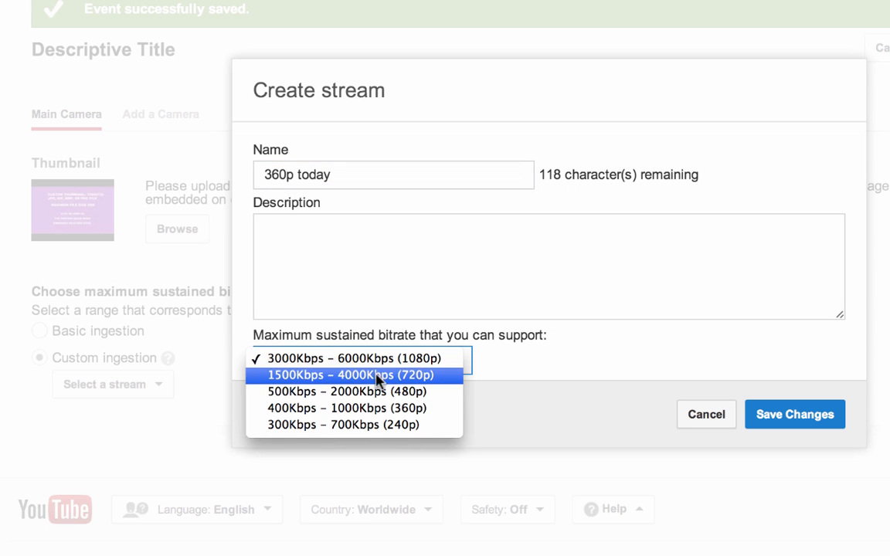
click(345, 408)
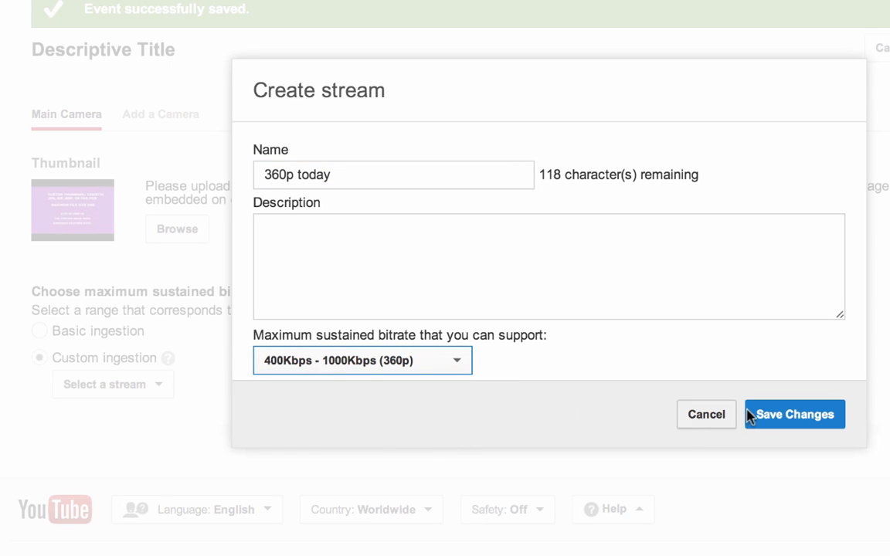
click(796, 414)
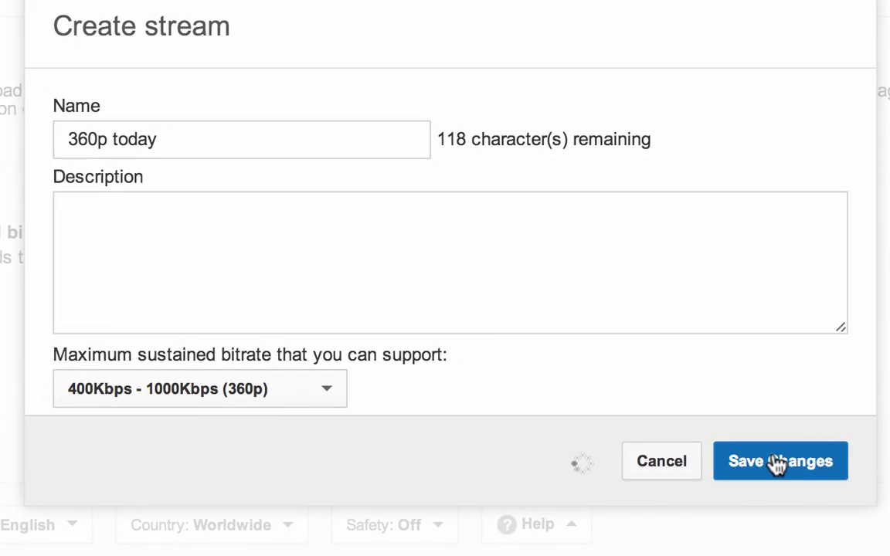
click(780, 461)
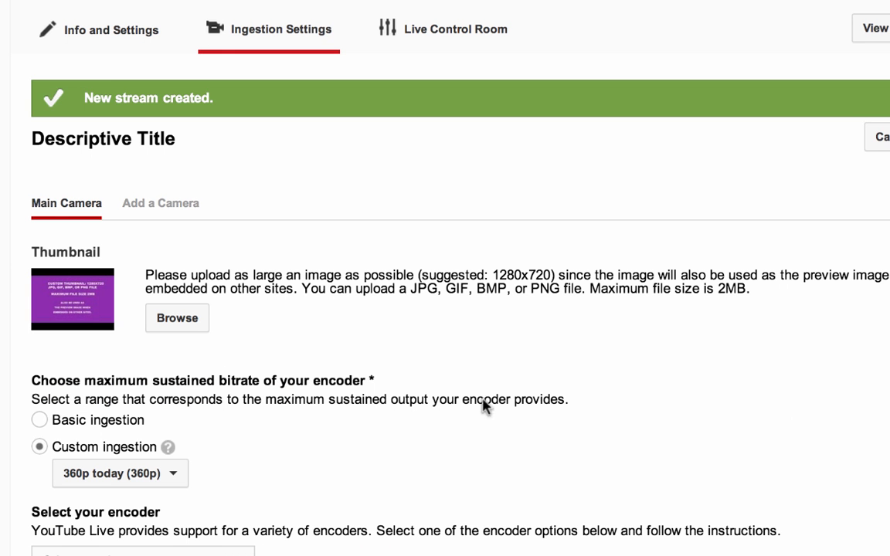
scroll(down, 3)
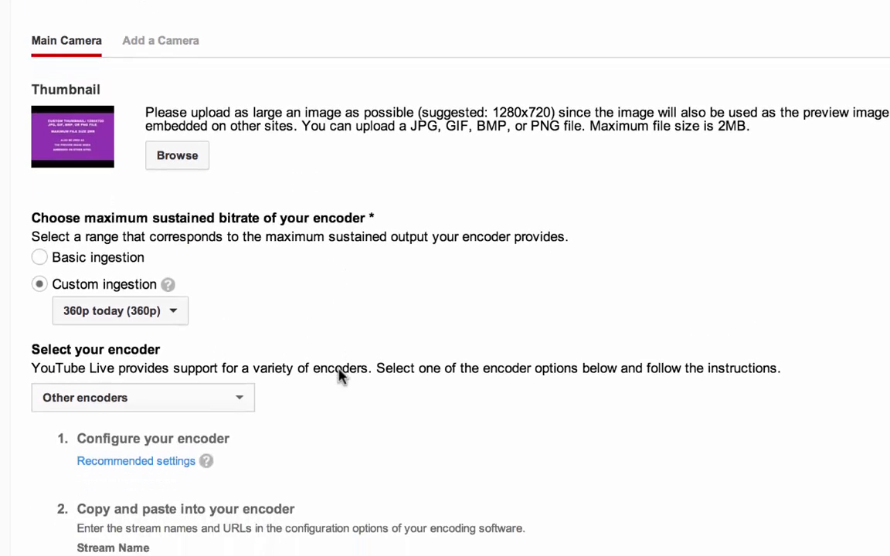
scroll(down, 3)
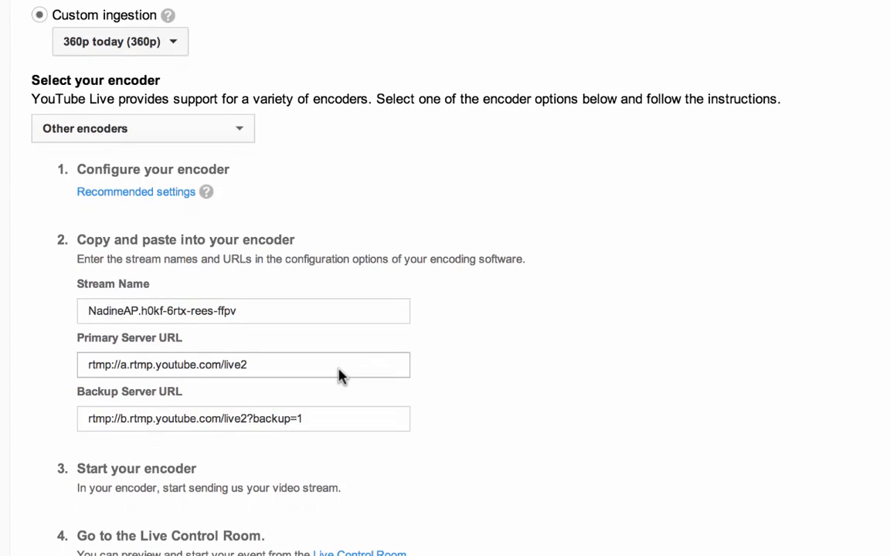
mouse_move(240, 137)
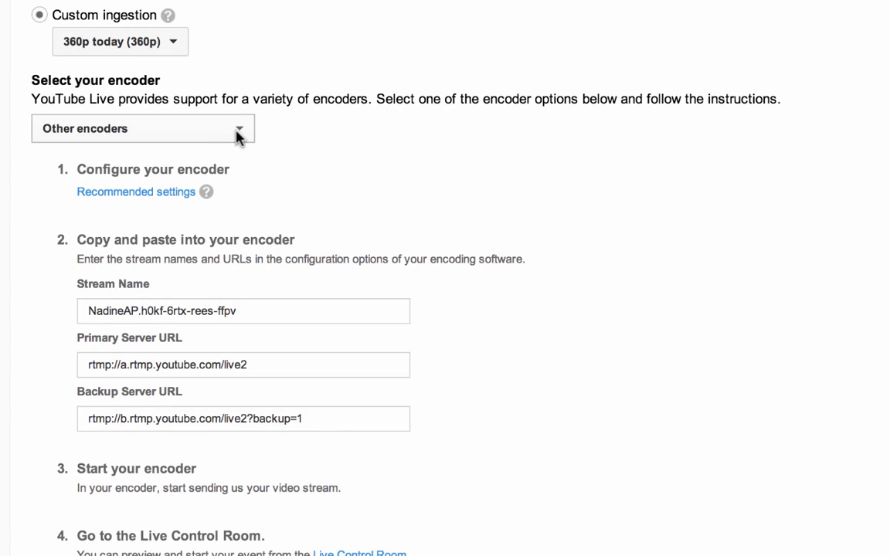
click(142, 128)
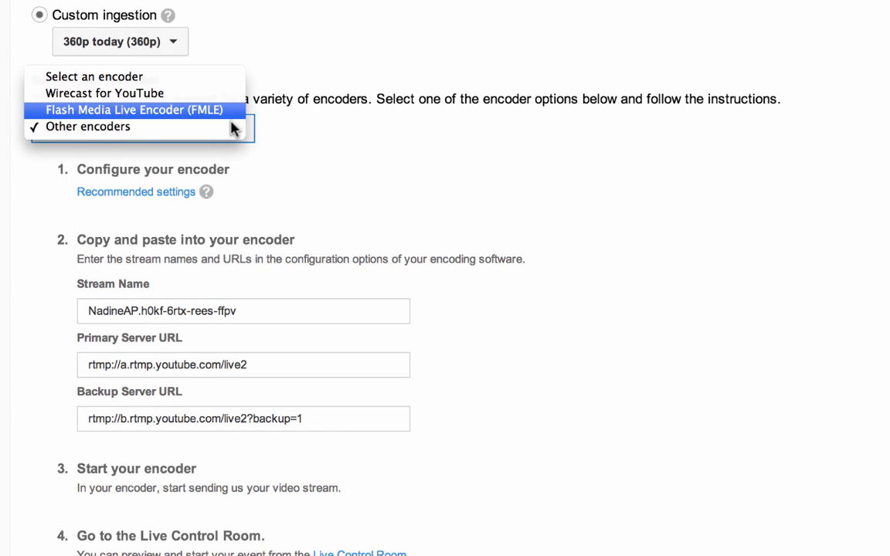
mouse_move(173, 130)
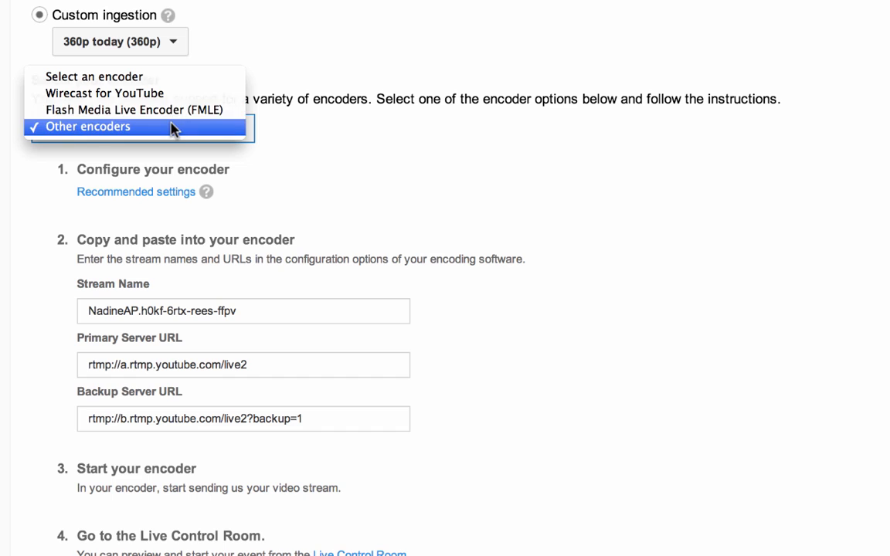
click(88, 127)
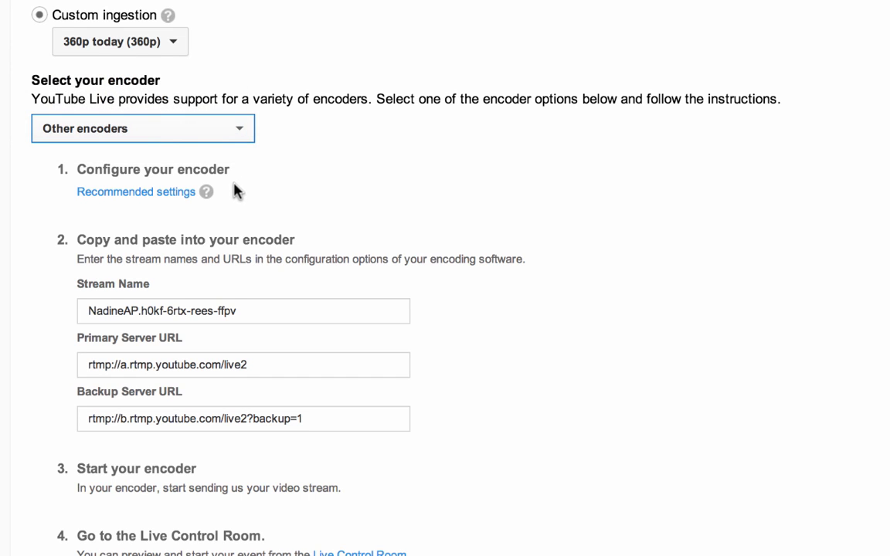
mouse_move(205, 191)
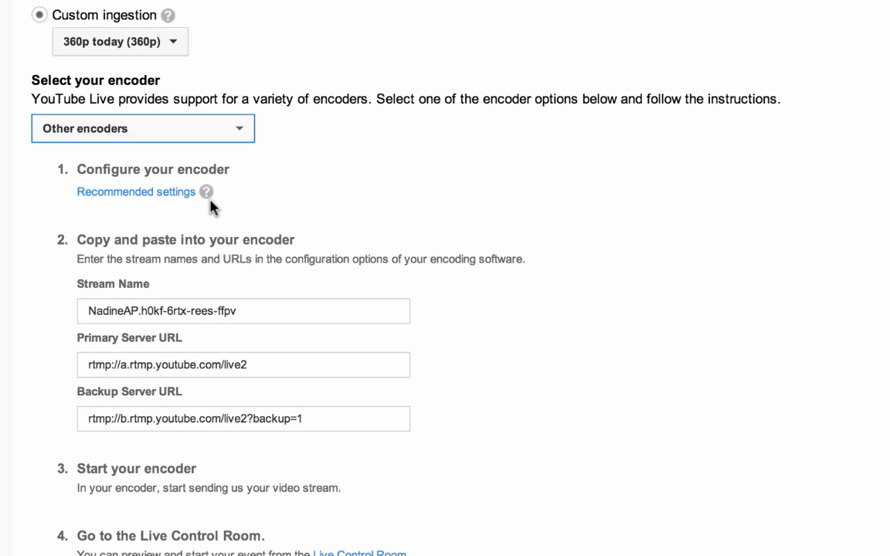
Revisit the encoder guide, copy a server URL, and go to Live Control Room.
click(136, 192)
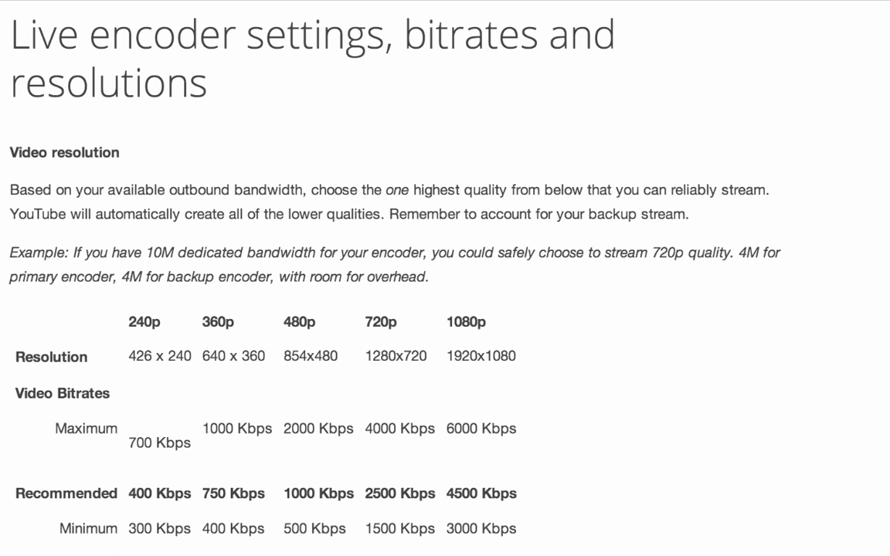
mouse_move(374, 126)
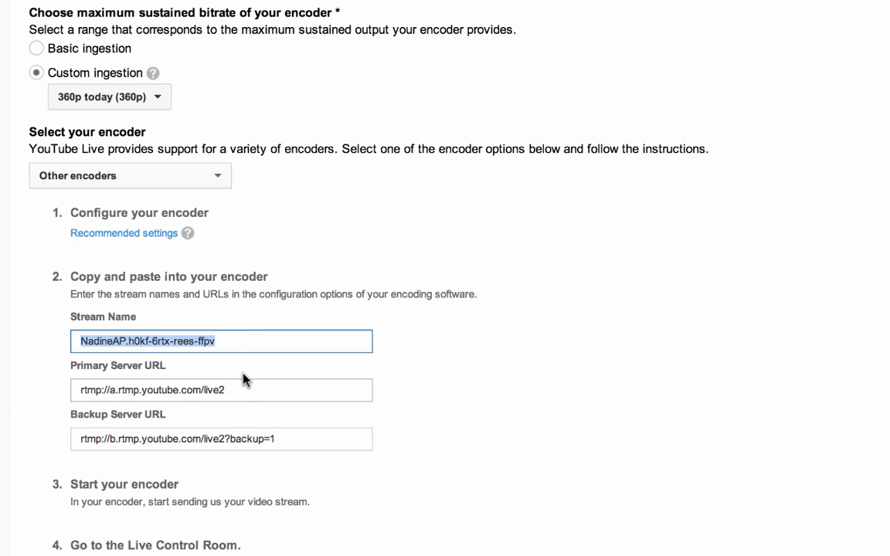
click(221, 391)
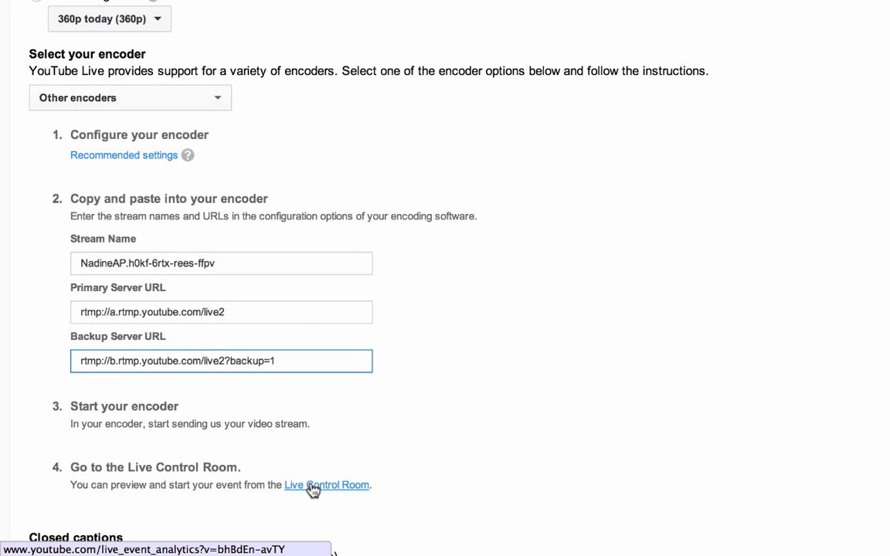
click(325, 485)
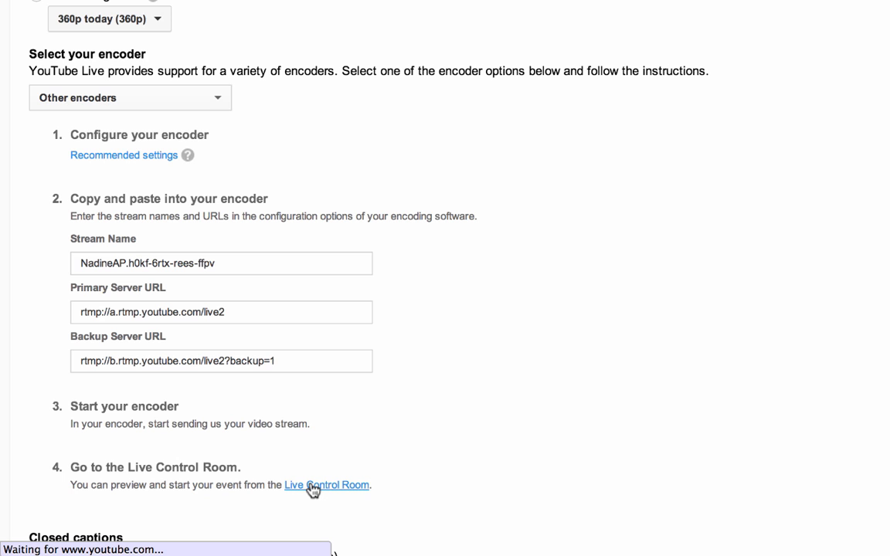
Dismiss the start-point tip until stream status shows GOOD for 360p.
click(326, 486)
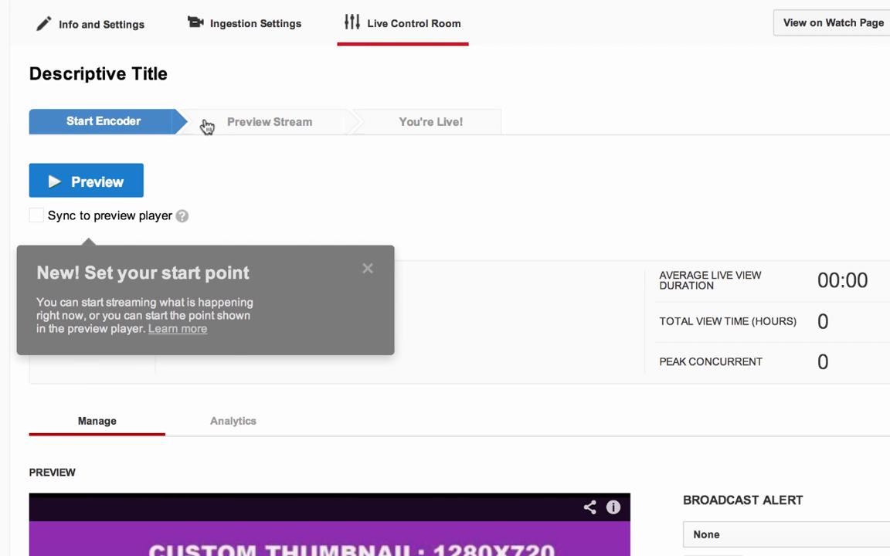
mouse_move(368, 274)
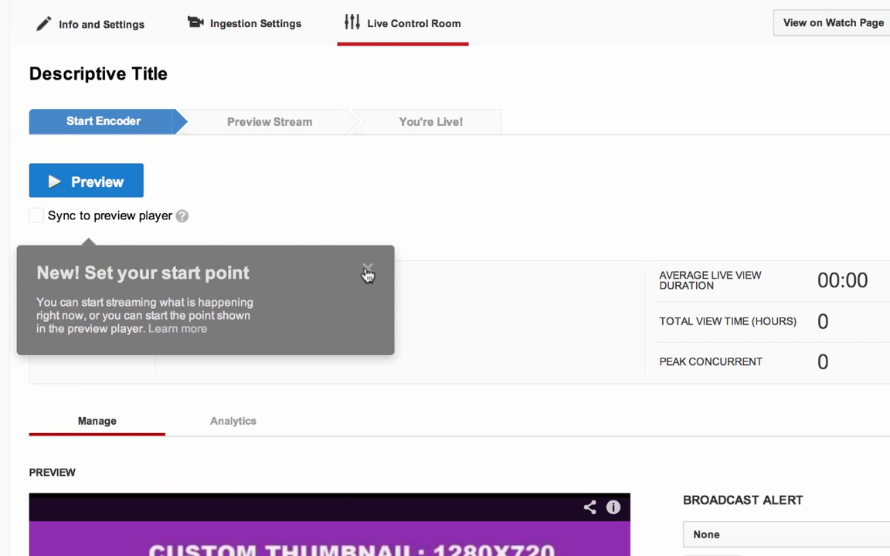
click(367, 271)
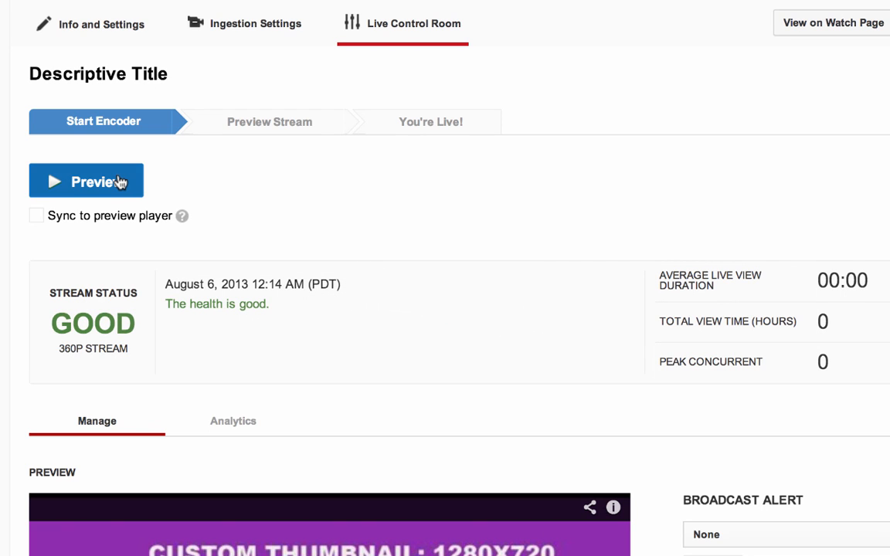
Start the live preview, confirm with OK, and let it prepare.
click(85, 181)
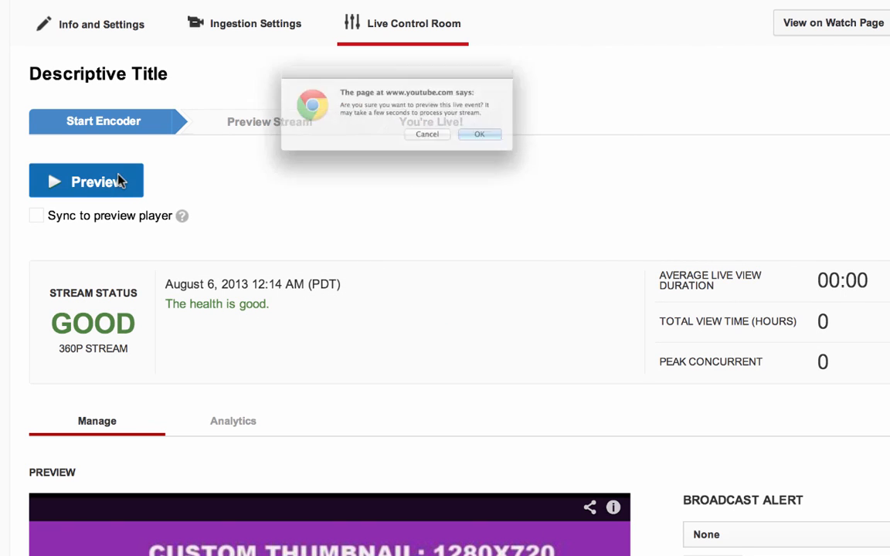
click(480, 134)
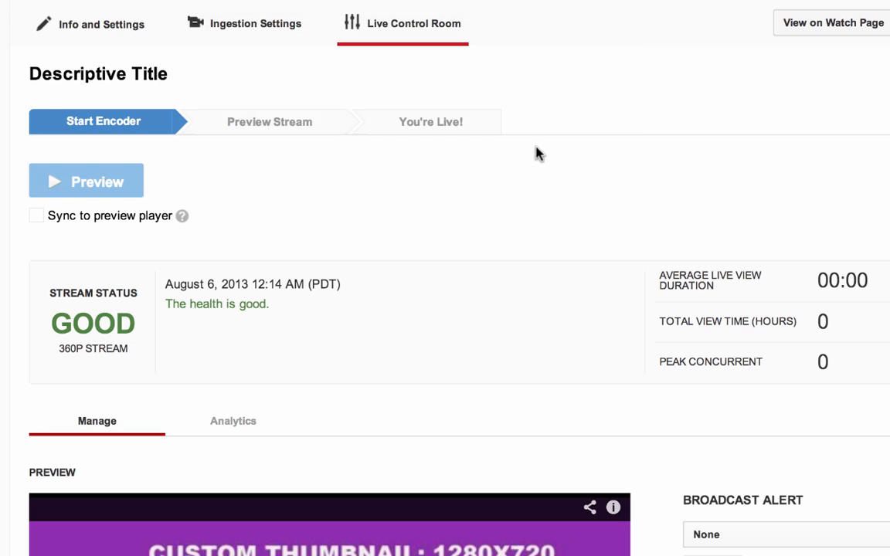
click(86, 181)
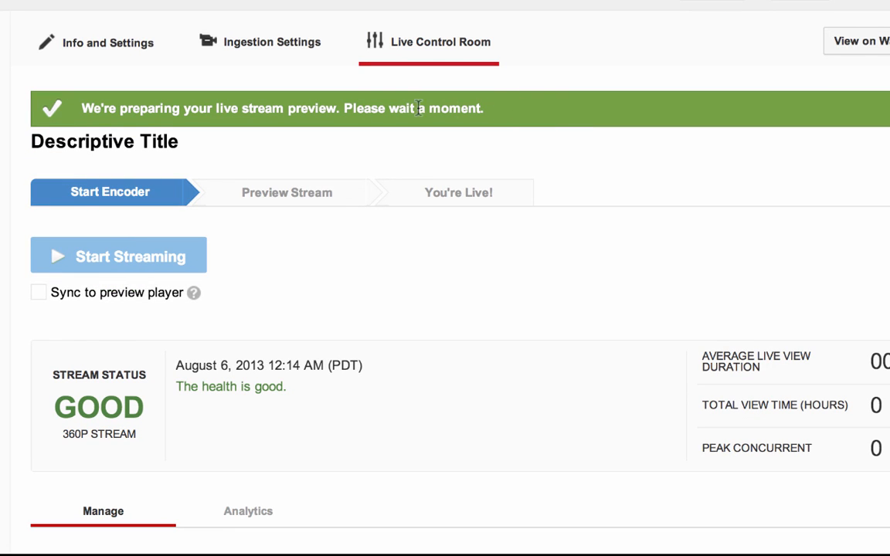
mouse_move(52, 129)
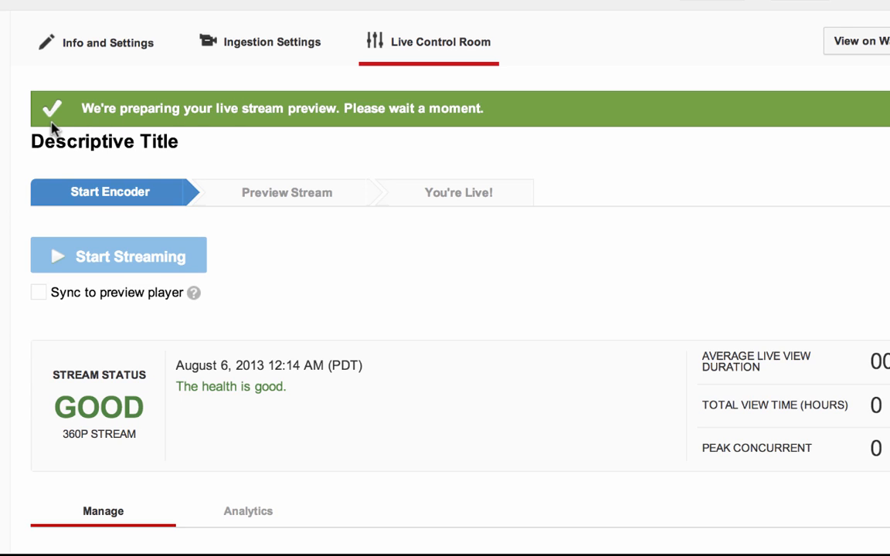
mouse_move(215, 255)
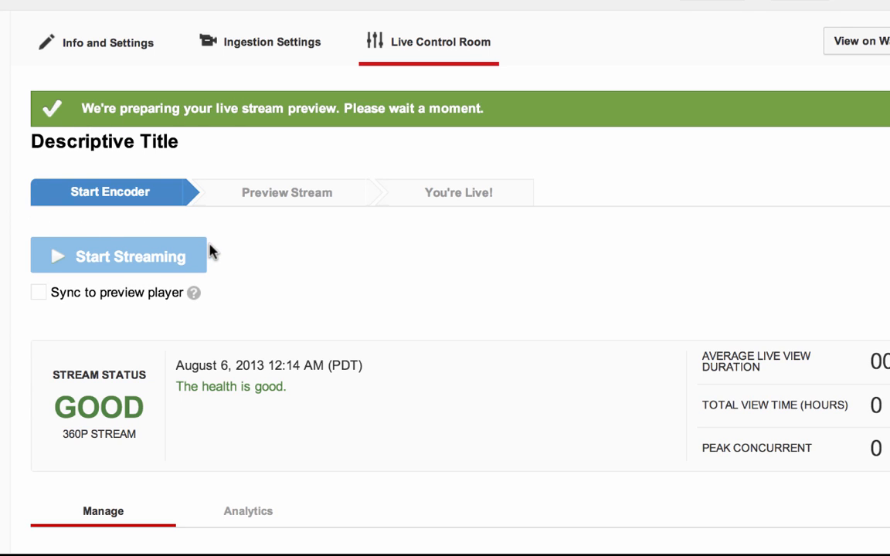
mouse_move(217, 269)
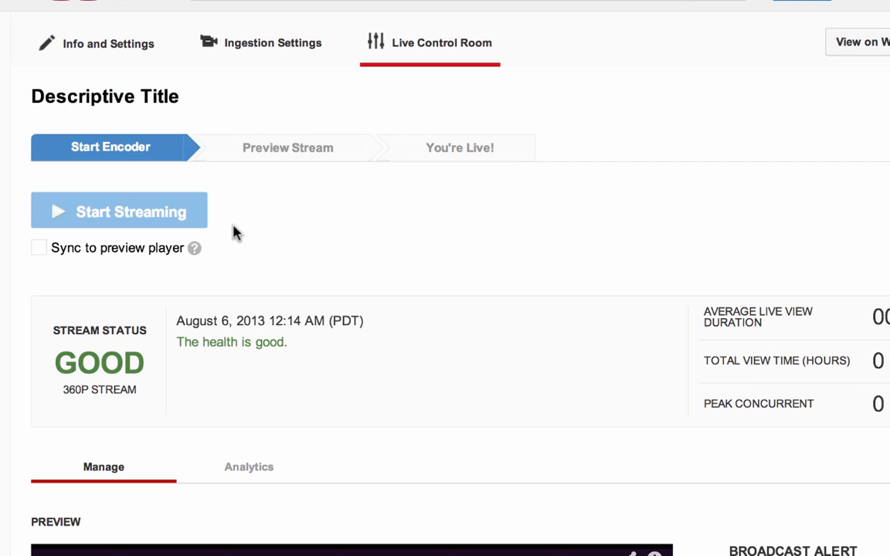
Enable Sync to preview player once the encoder feed appears in Preview Stream.
click(120, 210)
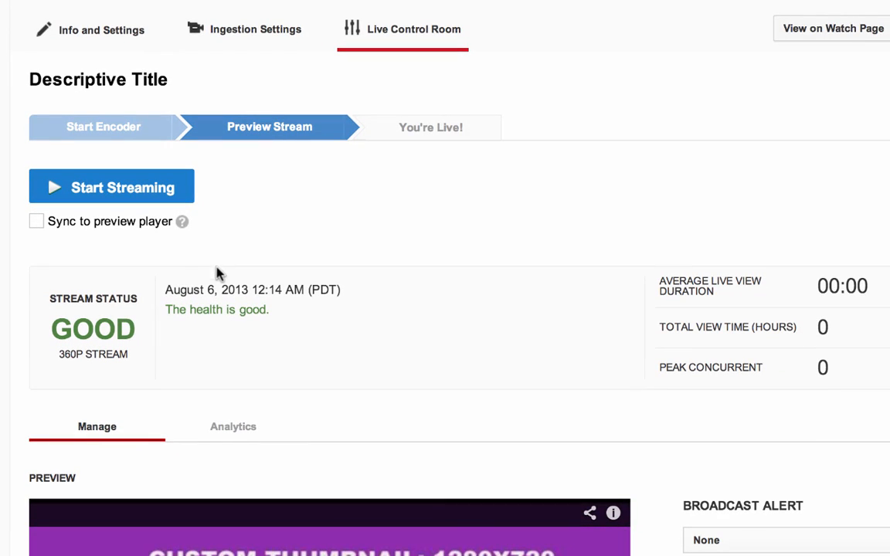
mouse_move(184, 240)
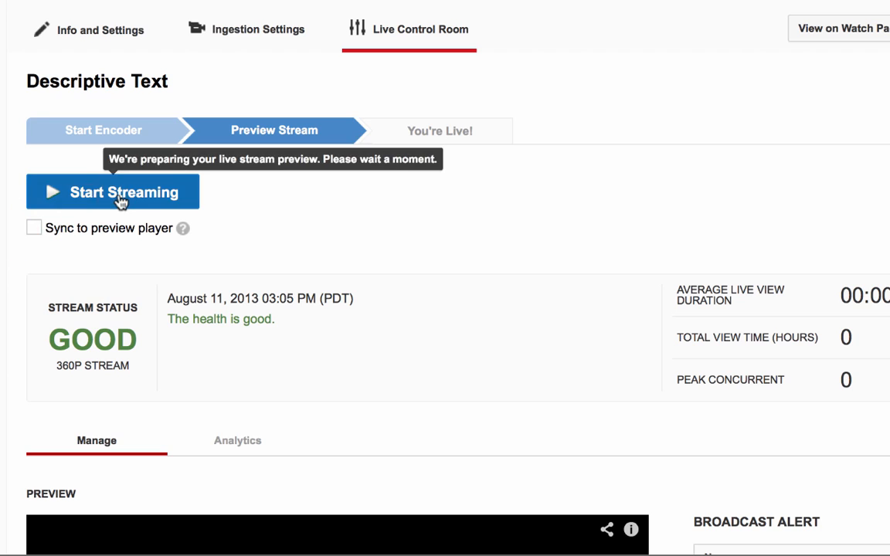
click(113, 191)
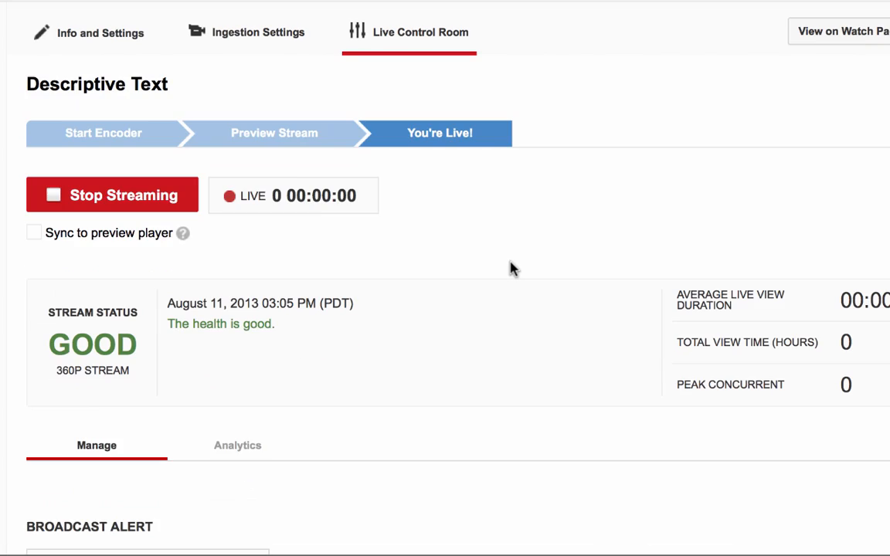
scroll(down, 3)
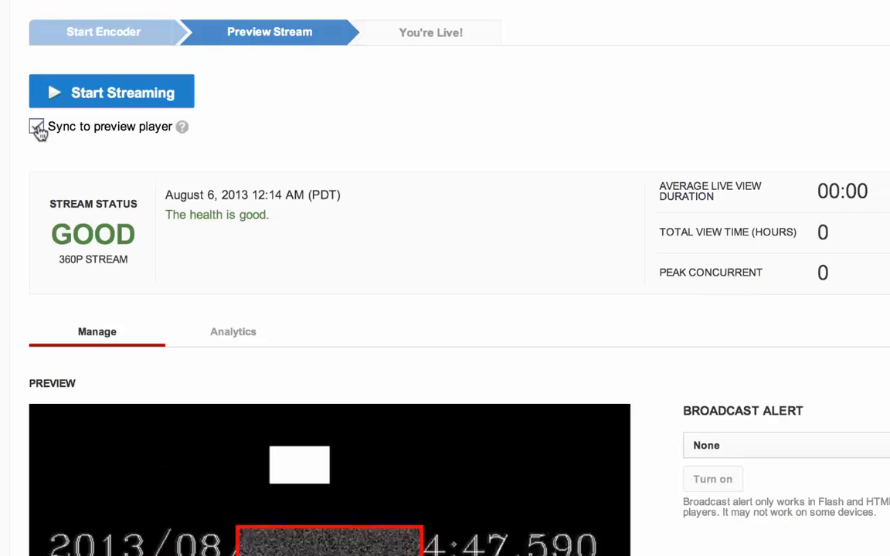
Start streaming the event, confirm with OK, and view it on the public watch page.
click(112, 92)
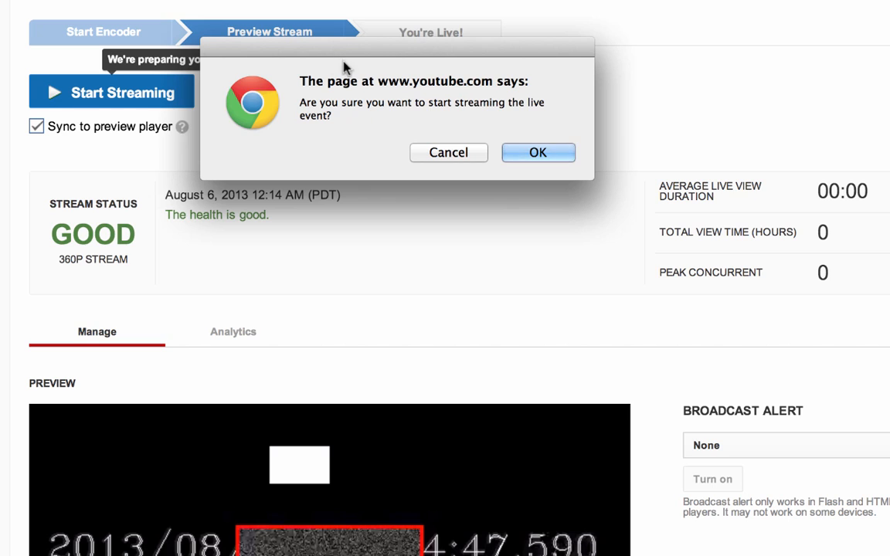
click(538, 152)
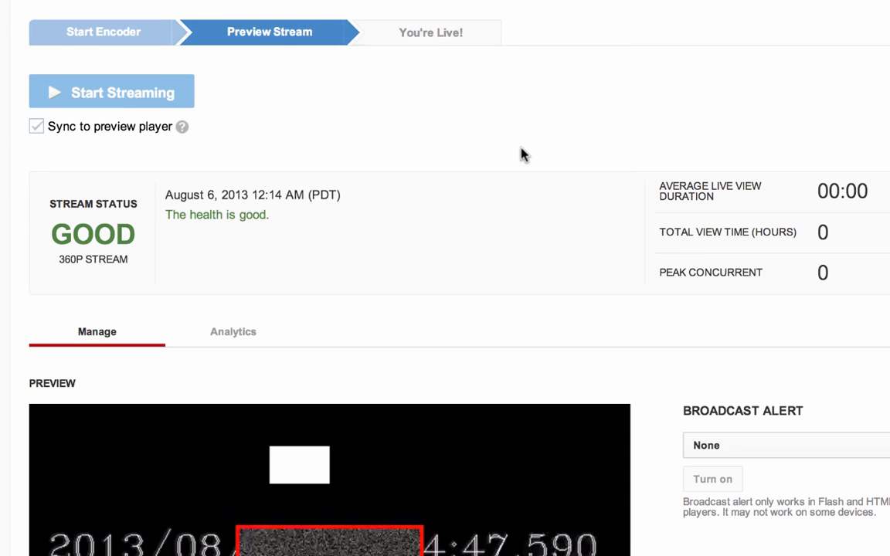
click(112, 91)
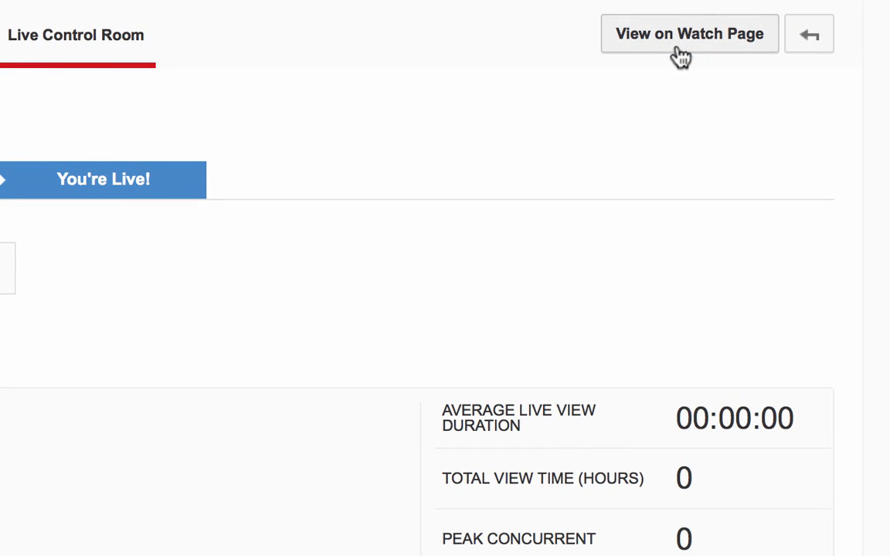
click(688, 33)
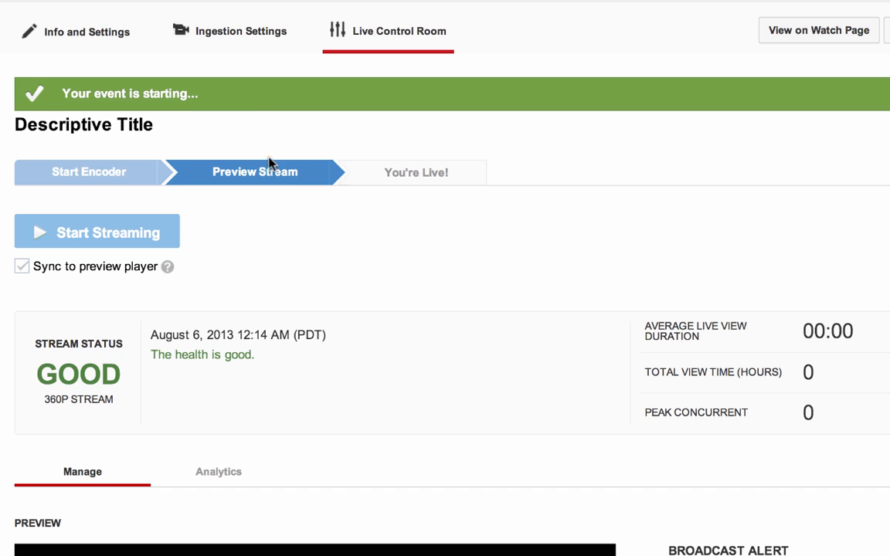
click(97, 231)
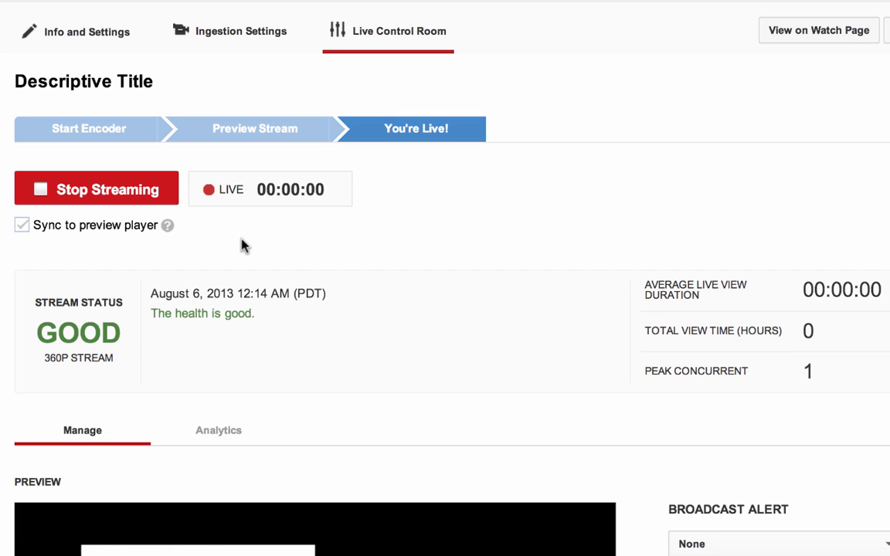
mouse_move(131, 212)
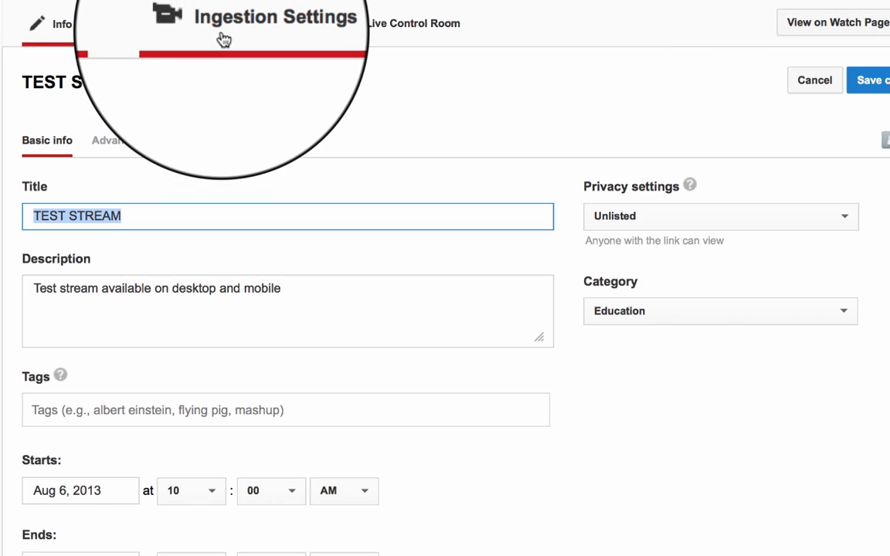
Stop streaming and confirm the Control Room shows COMPLETE at 46:54 with GOOD health.
click(412, 22)
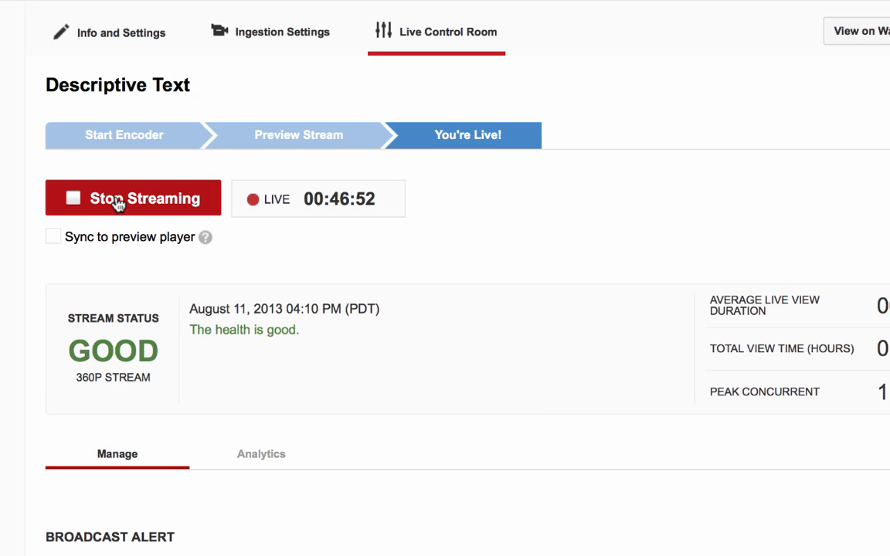
click(134, 198)
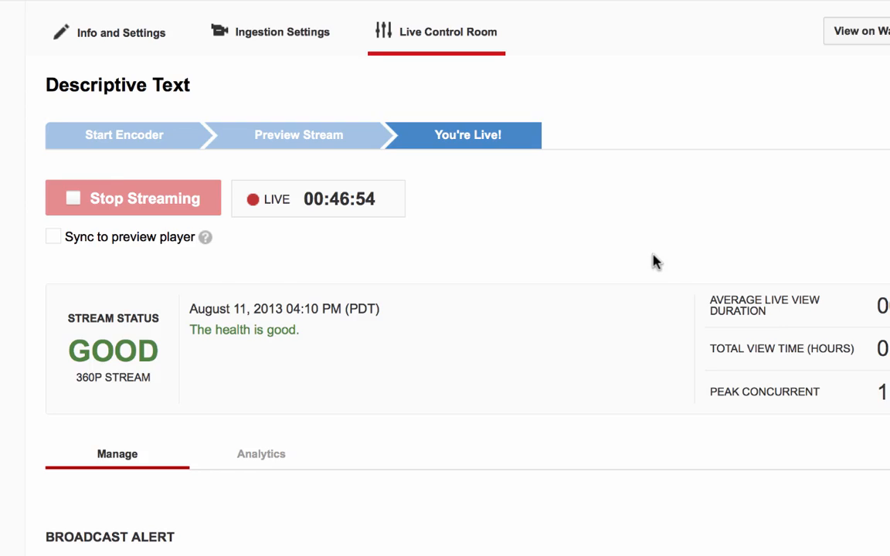
click(133, 198)
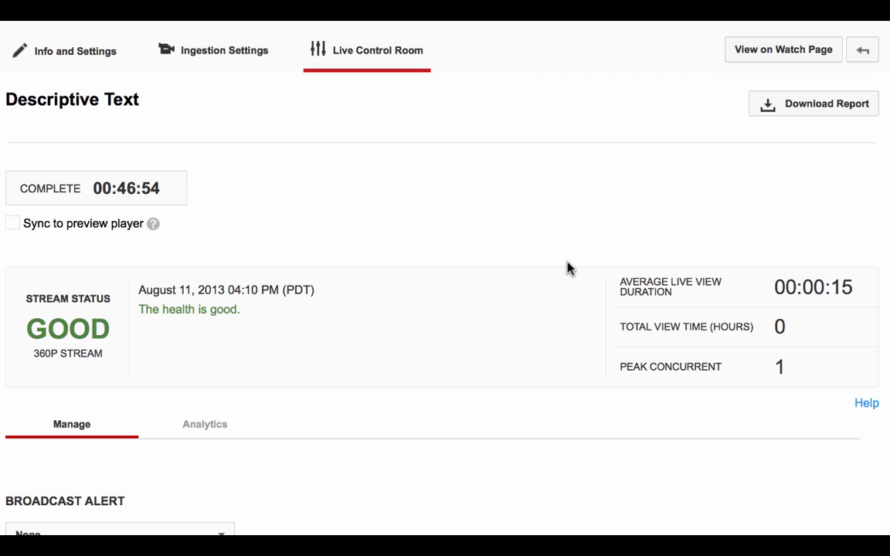
mouse_move(722, 148)
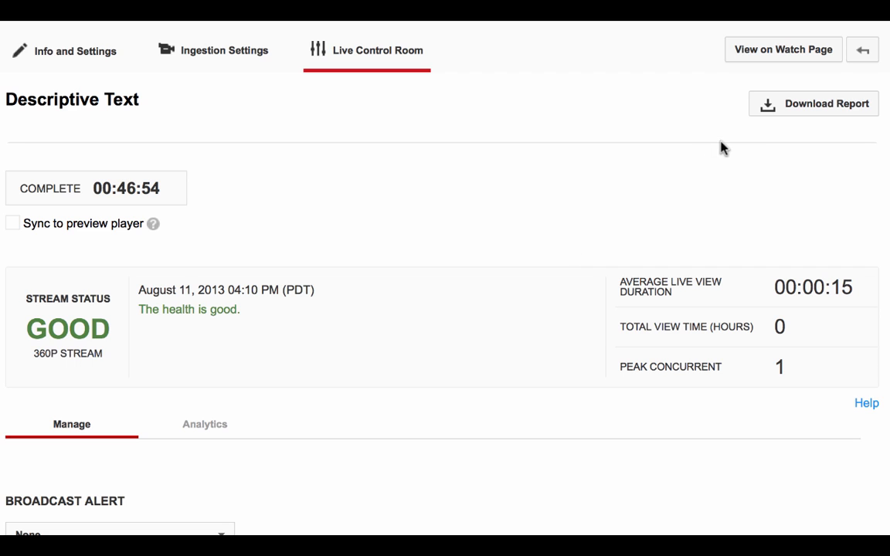
mouse_move(779, 139)
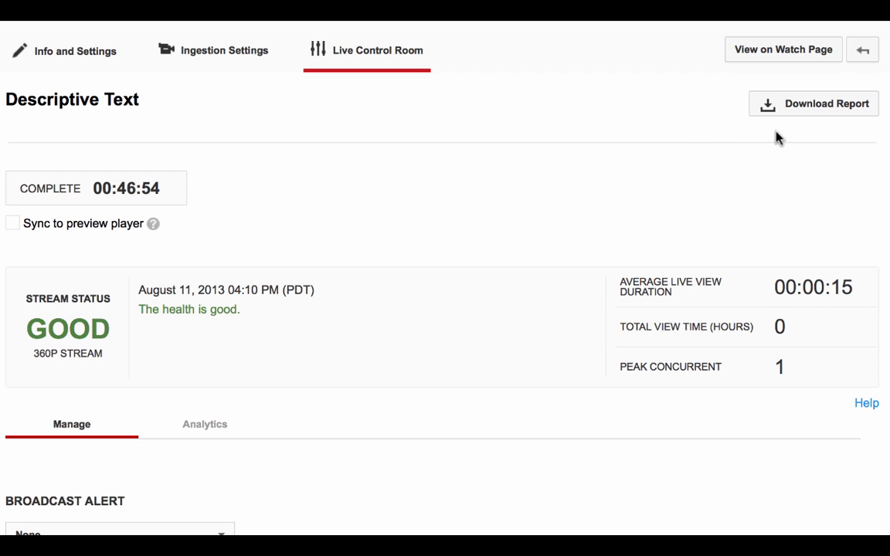
click(863, 404)
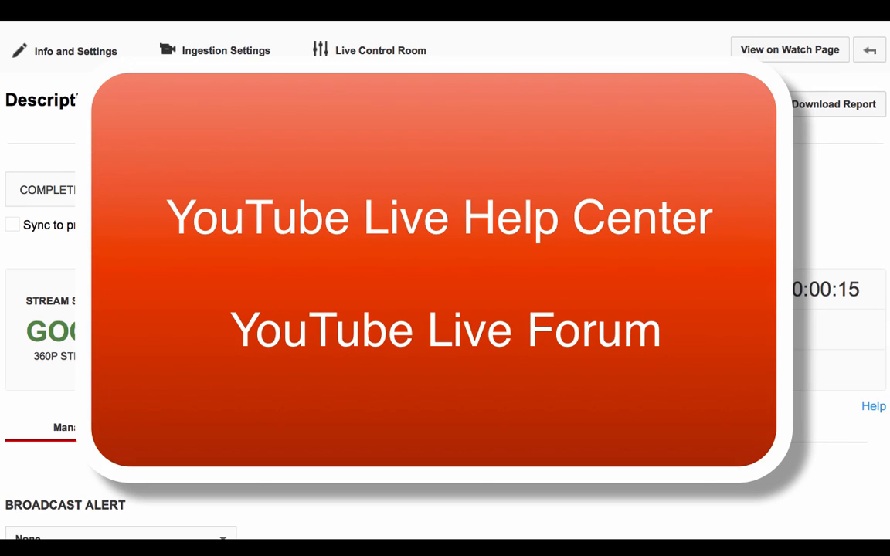